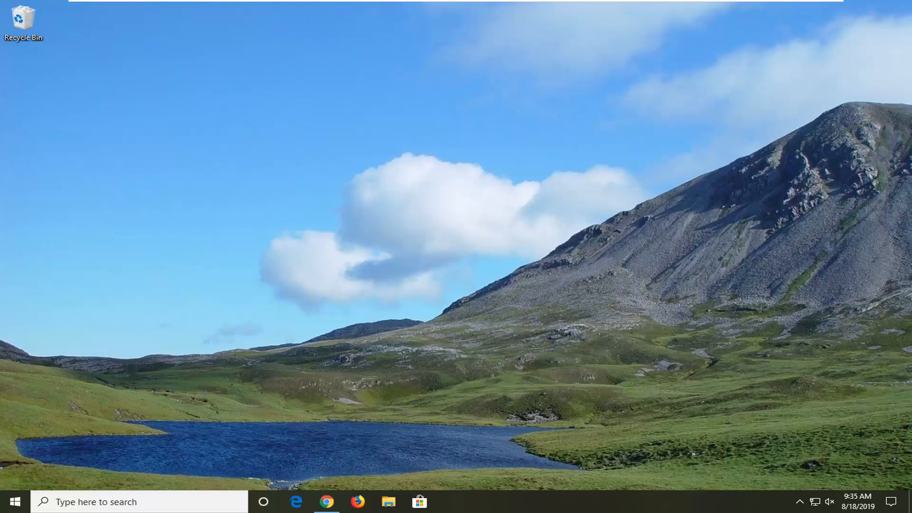
pyautogui.moveTo(330, 493)
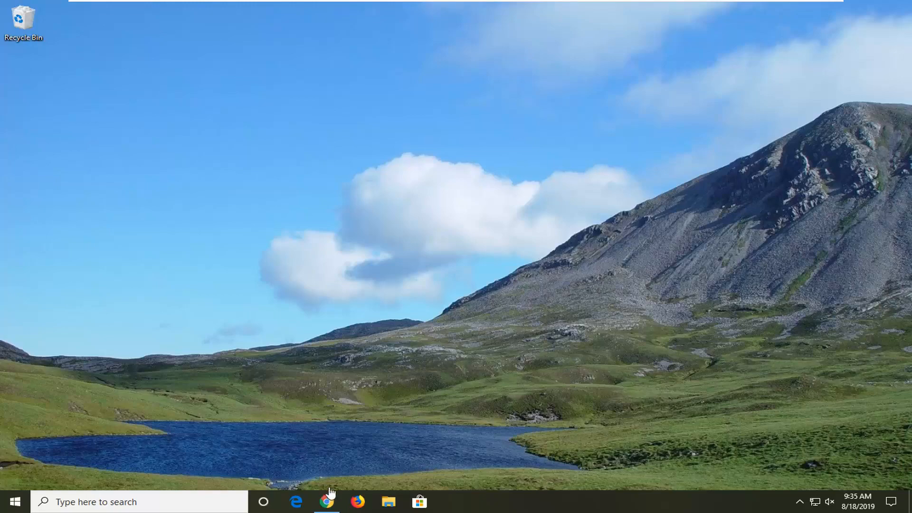
# Search Google for DirectX in Chrome and reach Microsoft's Download Center page
pyautogui.click(327, 501)
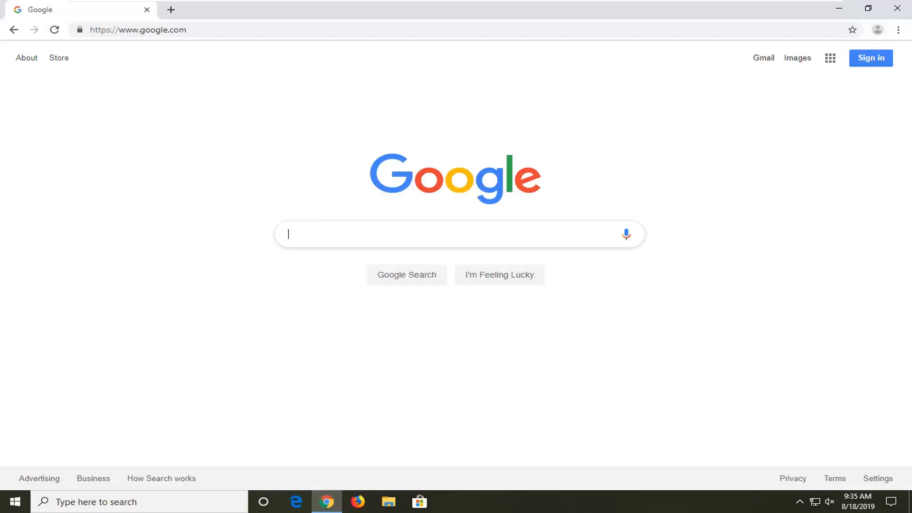
pyautogui.moveTo(401, 253)
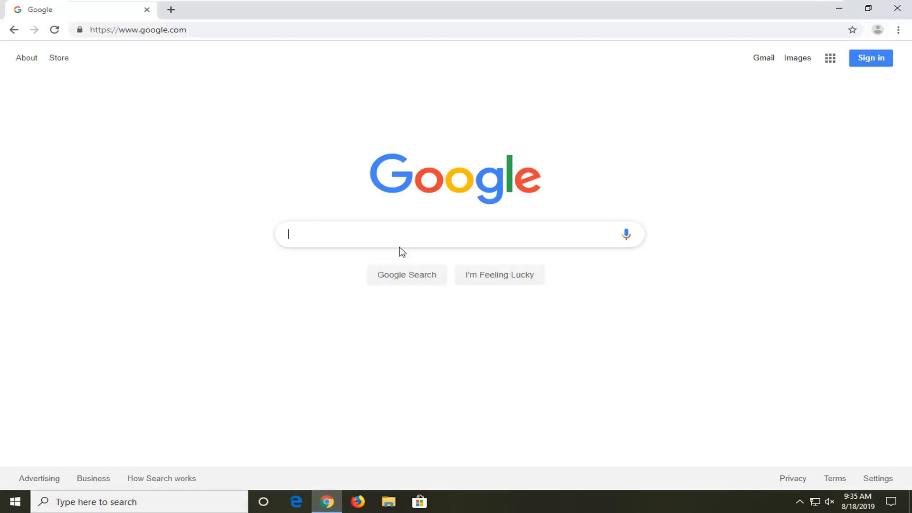
pyautogui.write('direct')
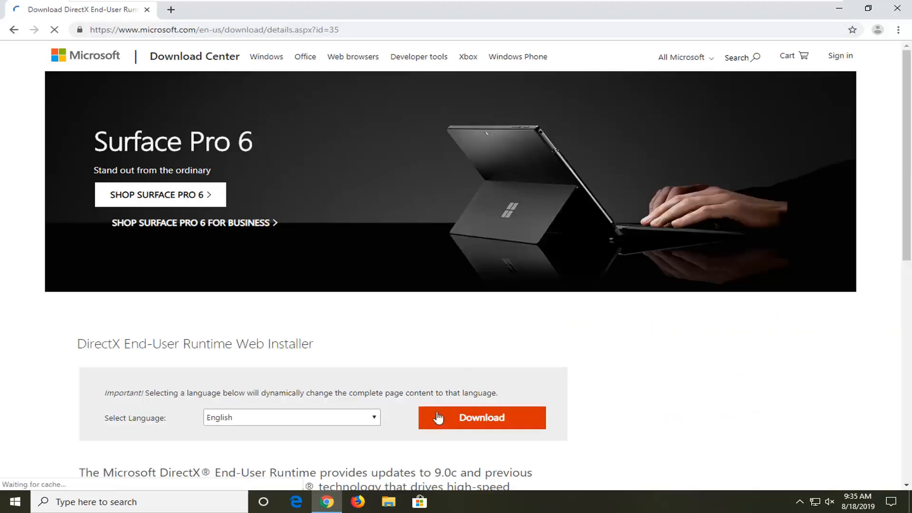
pyautogui.click(480, 417)
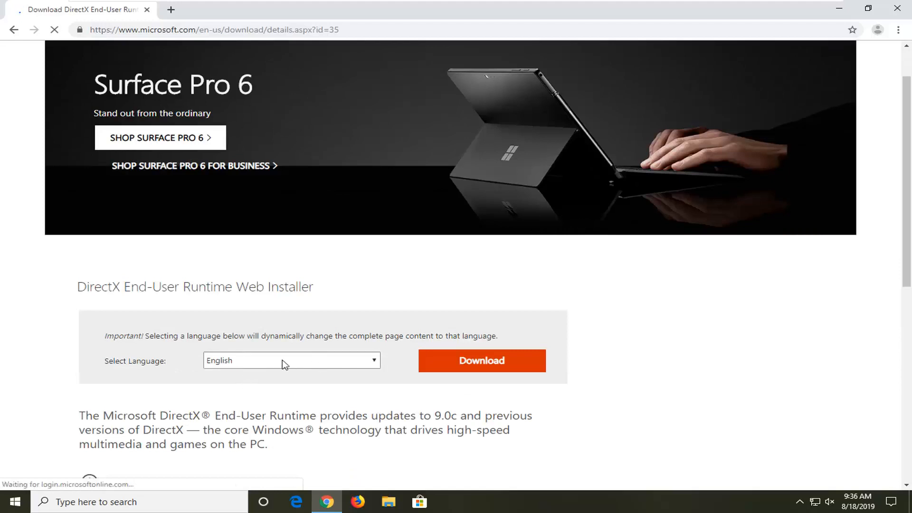
pyautogui.click(480, 361)
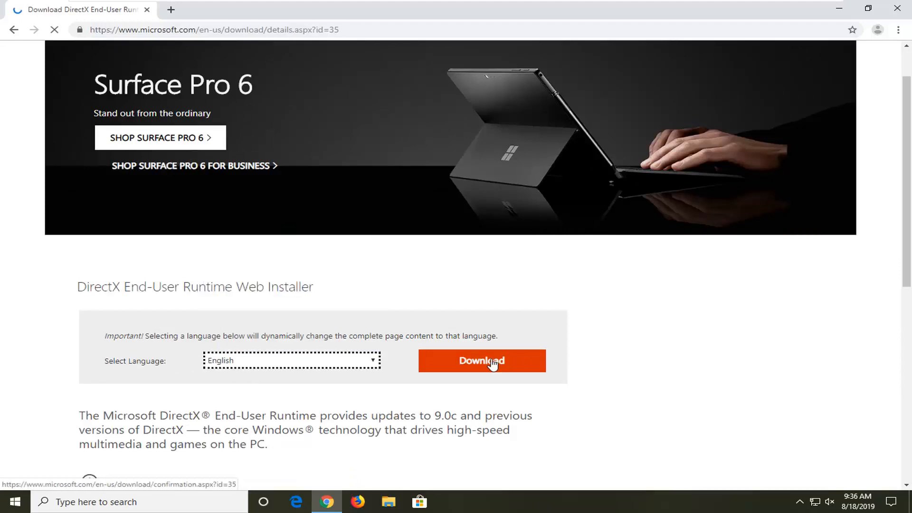
# Start the dxwebsetup.exe download, landing on the Download Center thank-you page
pyautogui.click(481, 361)
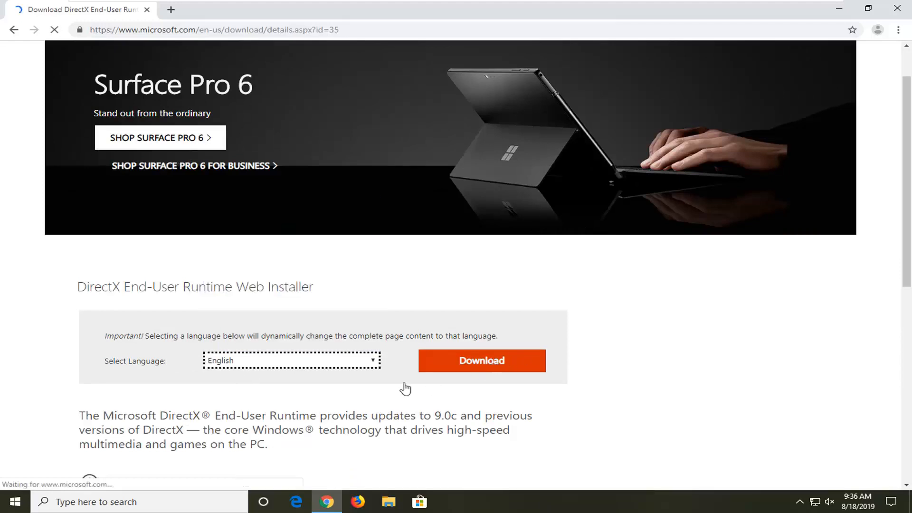
pyautogui.click(482, 360)
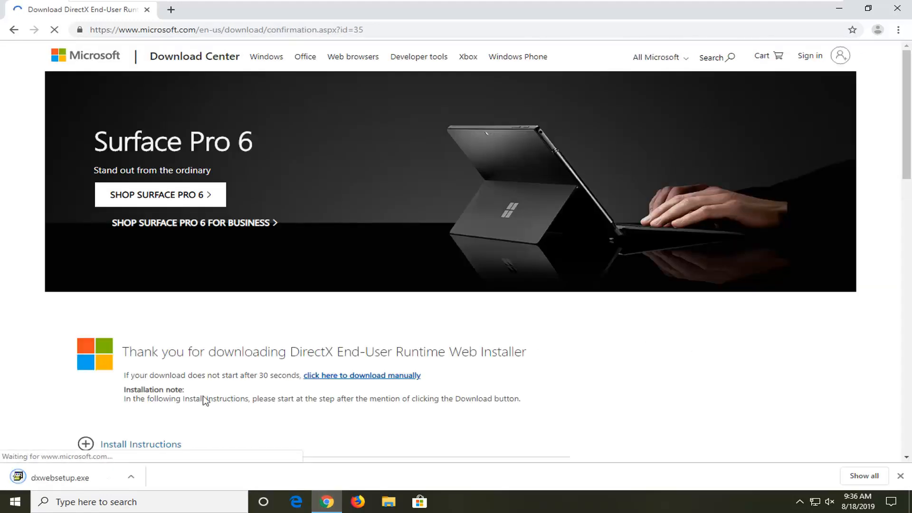
# Run dxwebsetup.exe from the downloads bar and allow it through User Account Control
pyautogui.click(58, 477)
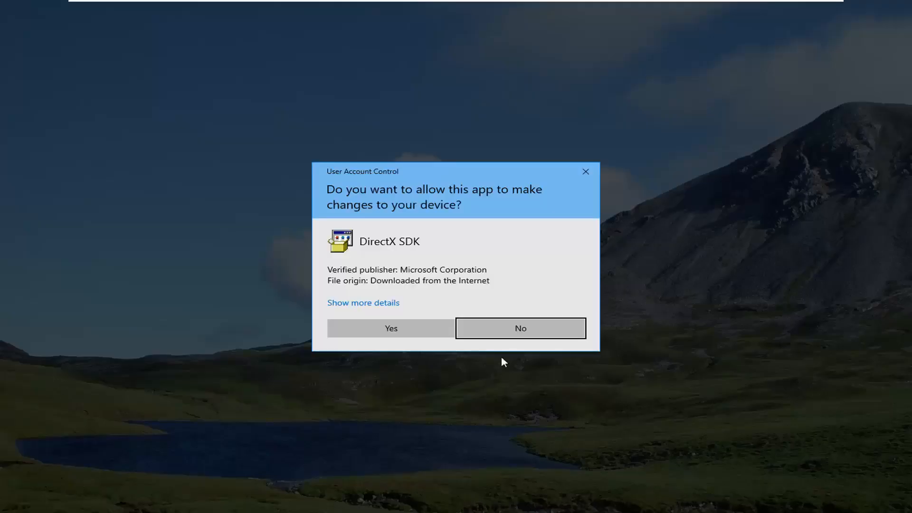
pyautogui.moveTo(443, 277)
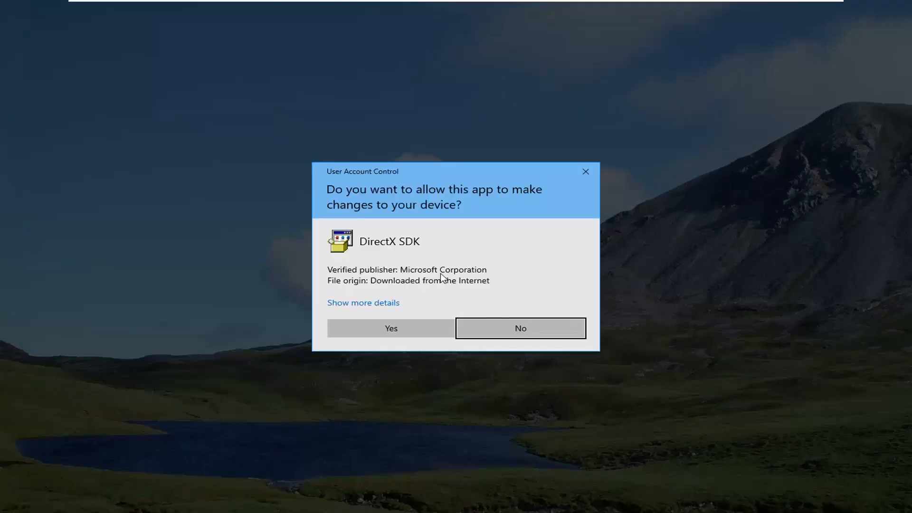
pyautogui.click(390, 327)
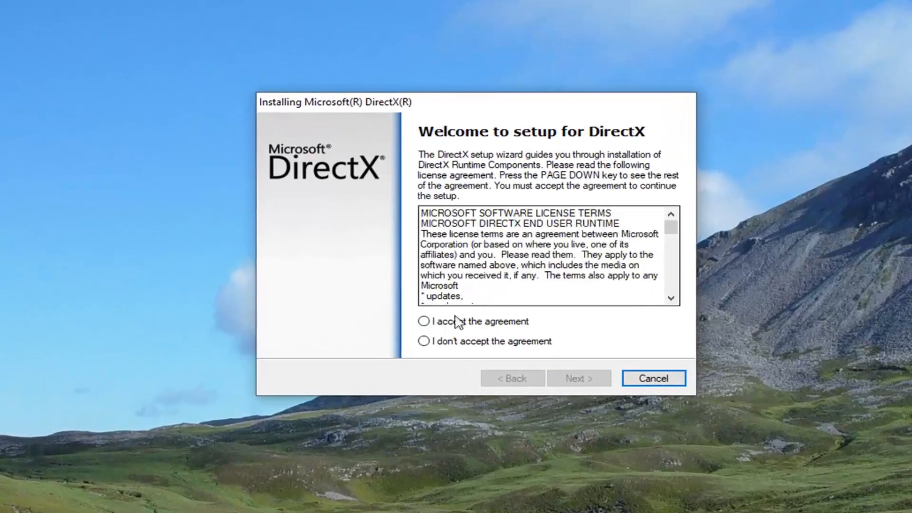
# Accept the licence agreement, untick the Bing Bar, and reach the 44.1 MB components step
pyautogui.click(424, 320)
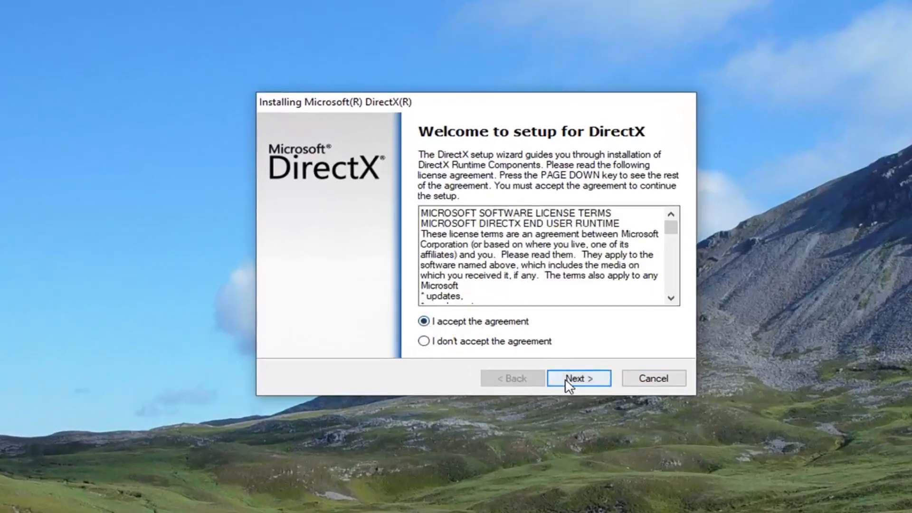
pyautogui.click(579, 379)
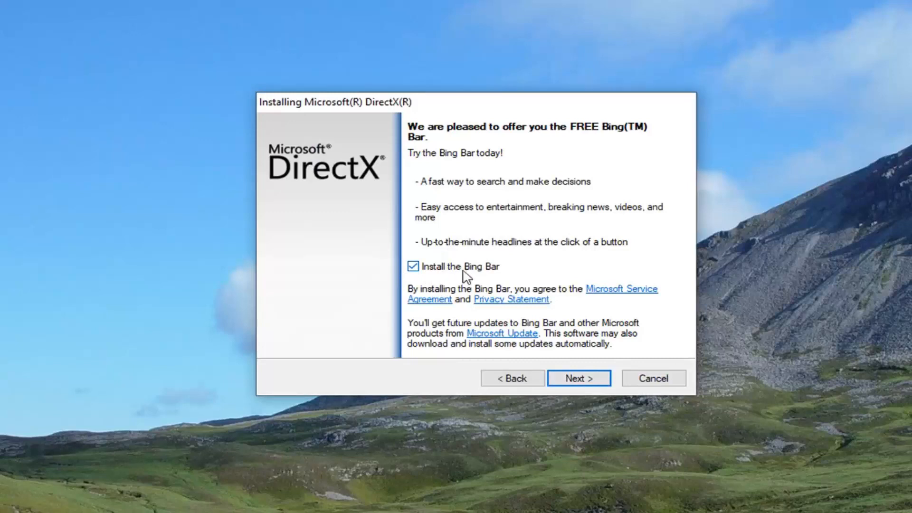
pyautogui.click(412, 266)
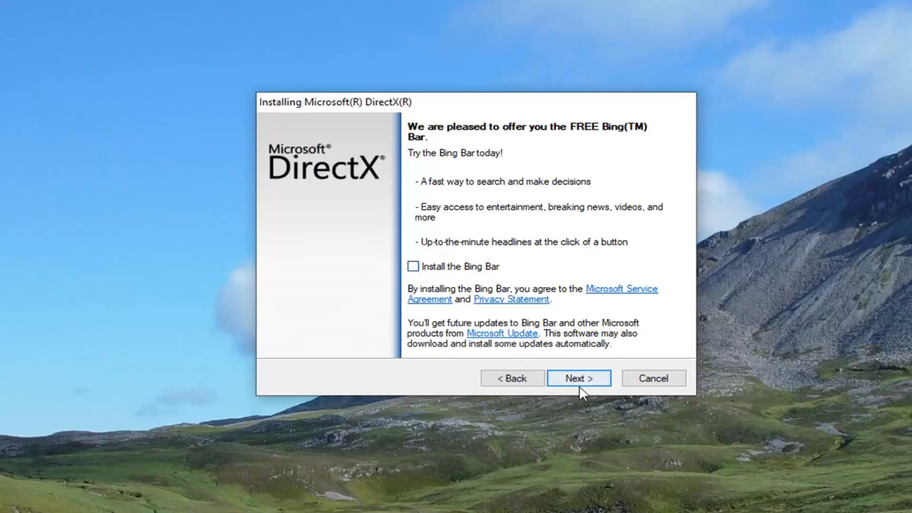
pyautogui.click(579, 378)
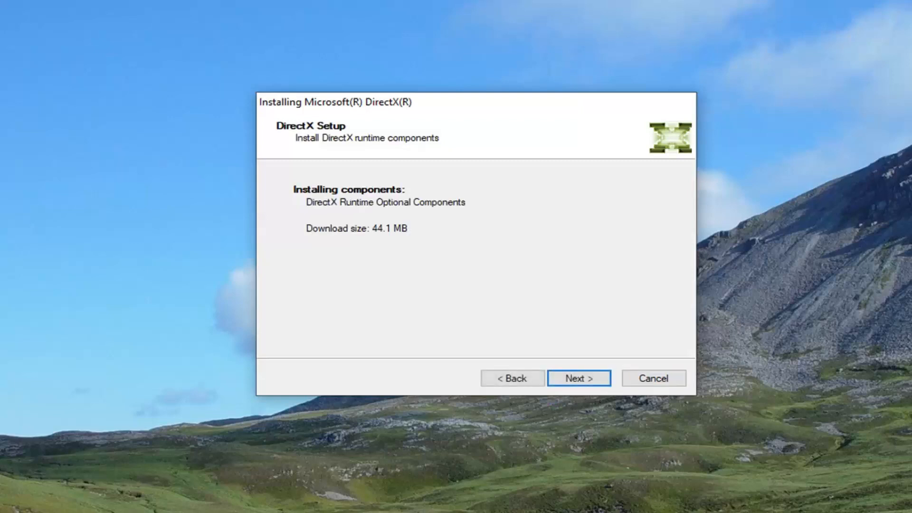
# Install the runtime components to Installation Complete and finish setup
pyautogui.click(579, 378)
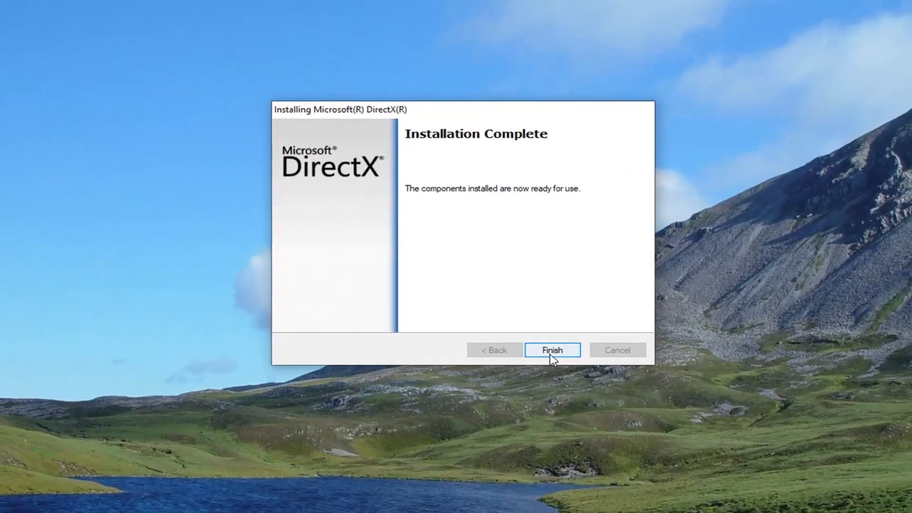
pyautogui.click(551, 349)
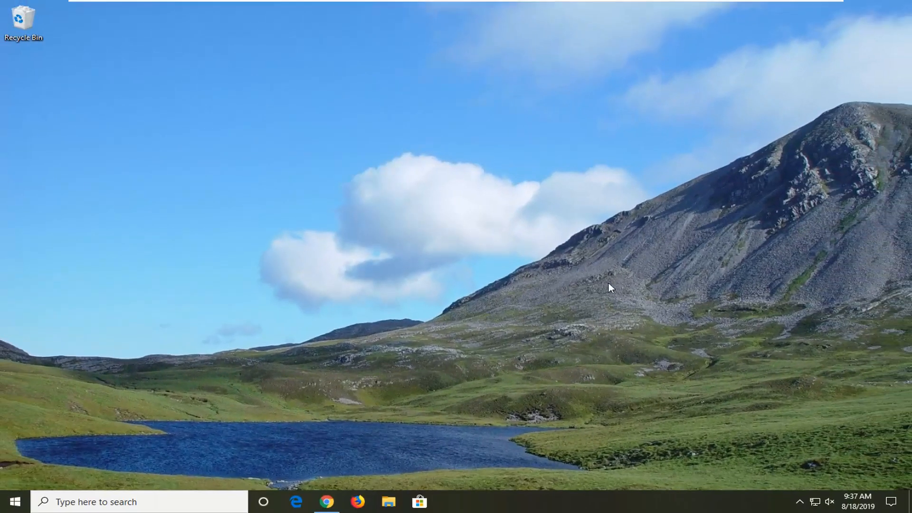
pyautogui.moveTo(840, 341)
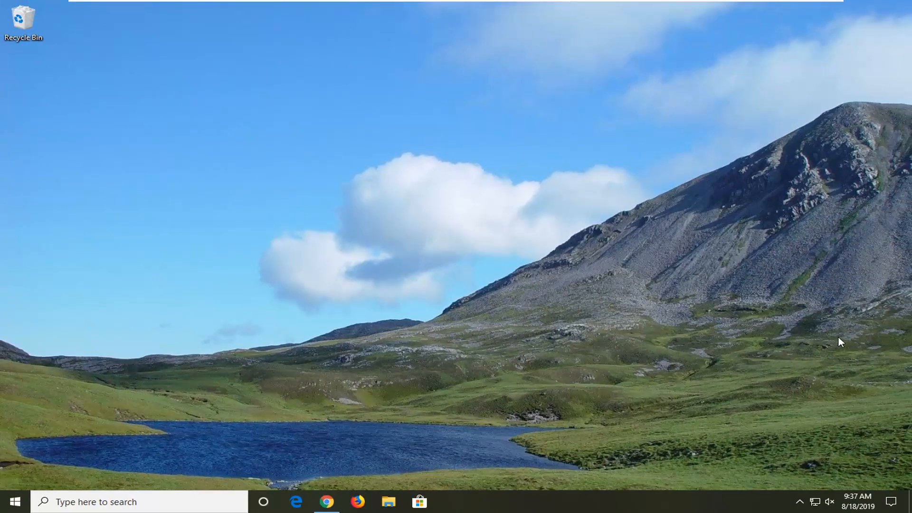